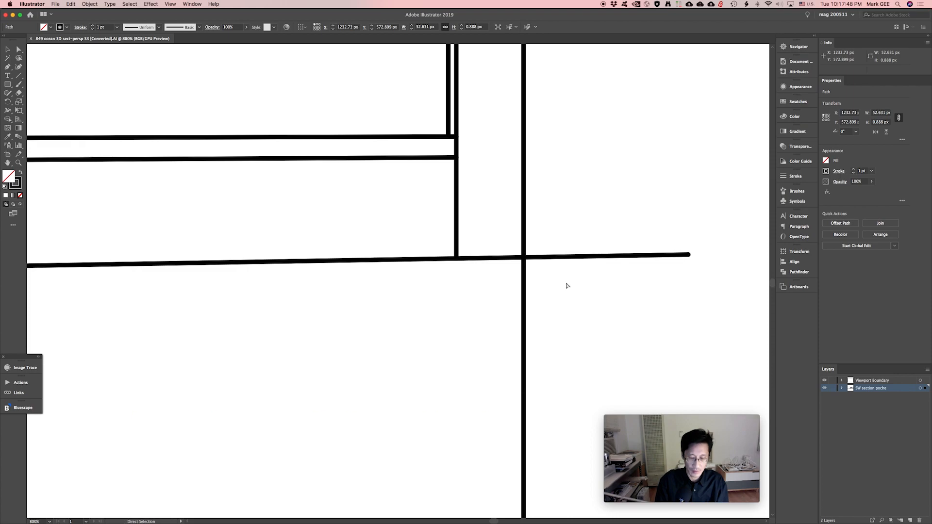
In Outline view, rescale the floor section line until its left end meets the neighbouring linework.
key(cmd+y)
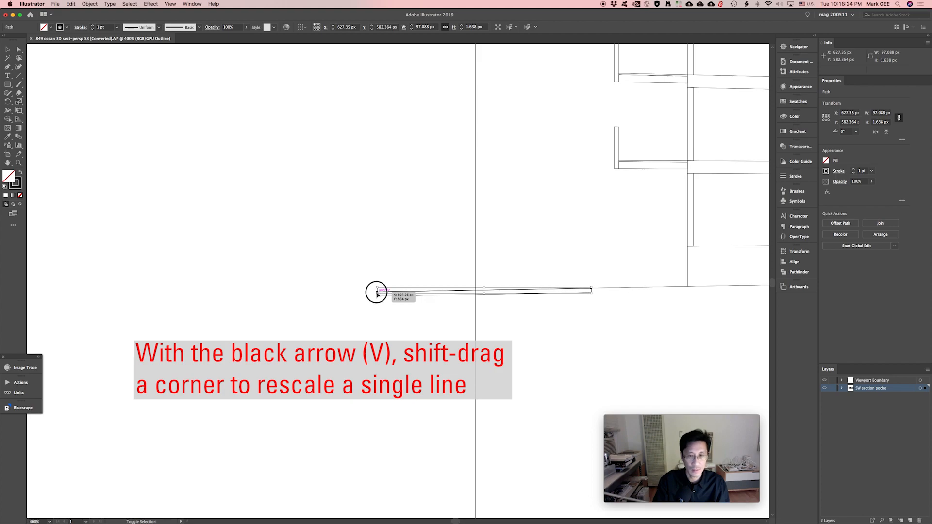
drag(376, 292, 452, 321)
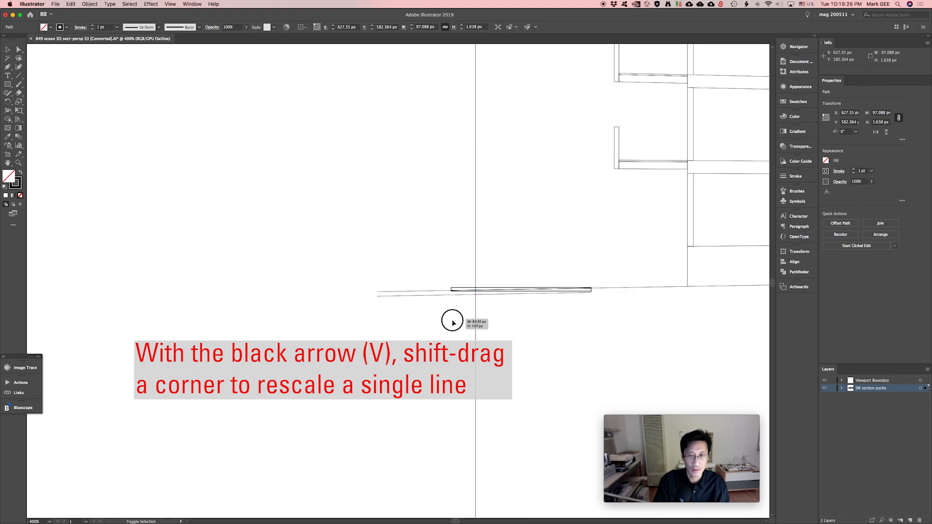
drag(452, 321, 476, 311)
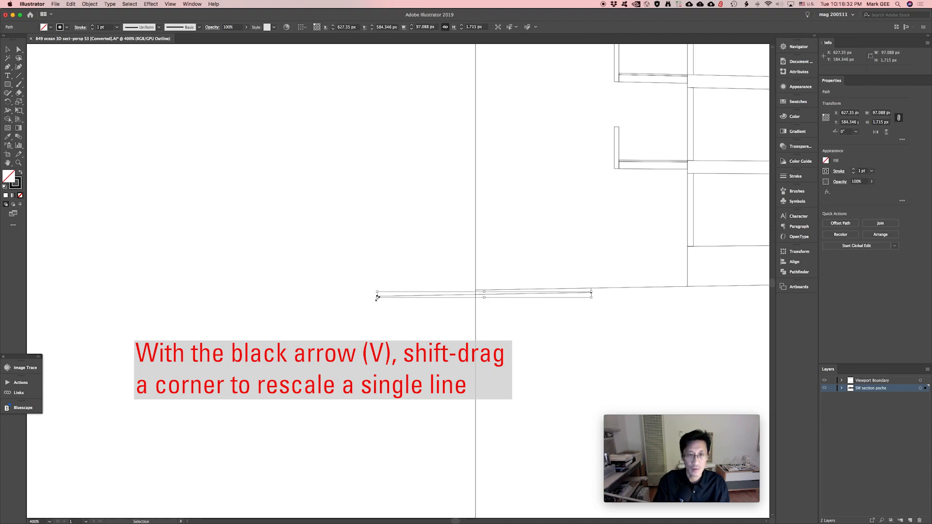
drag(591, 294, 418, 301)
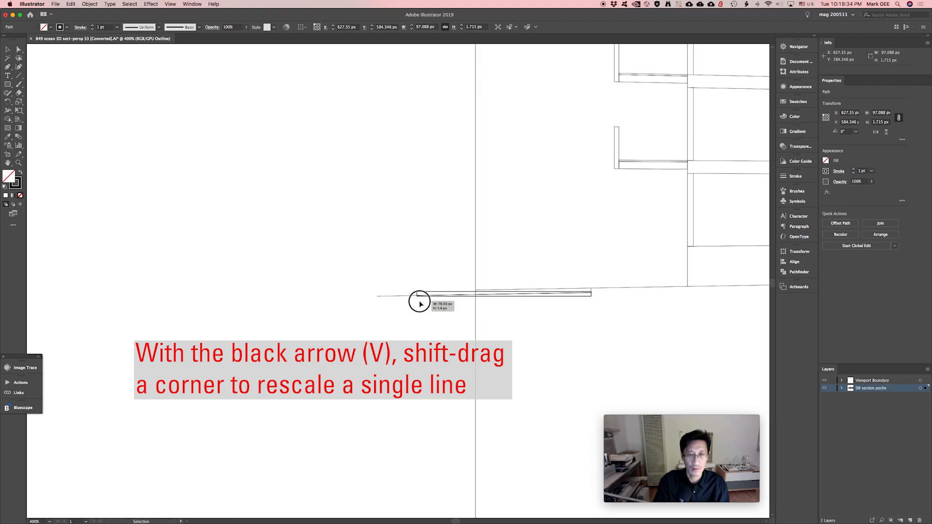
drag(418, 301, 477, 303)
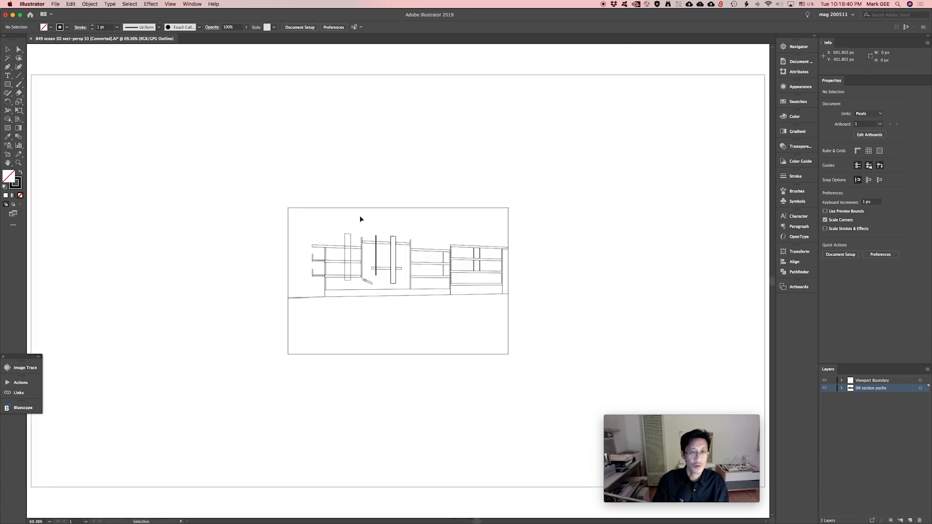
mouse_move(576, 352)
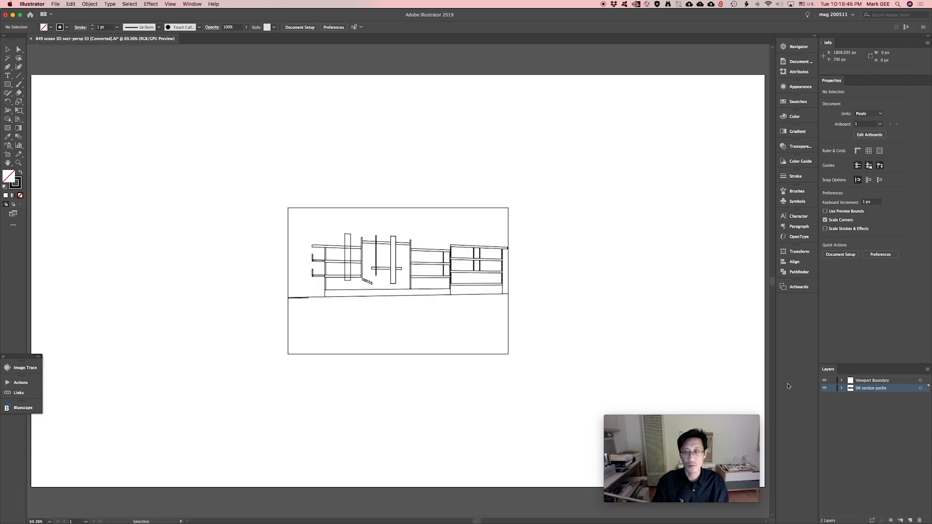
mouse_move(806, 397)
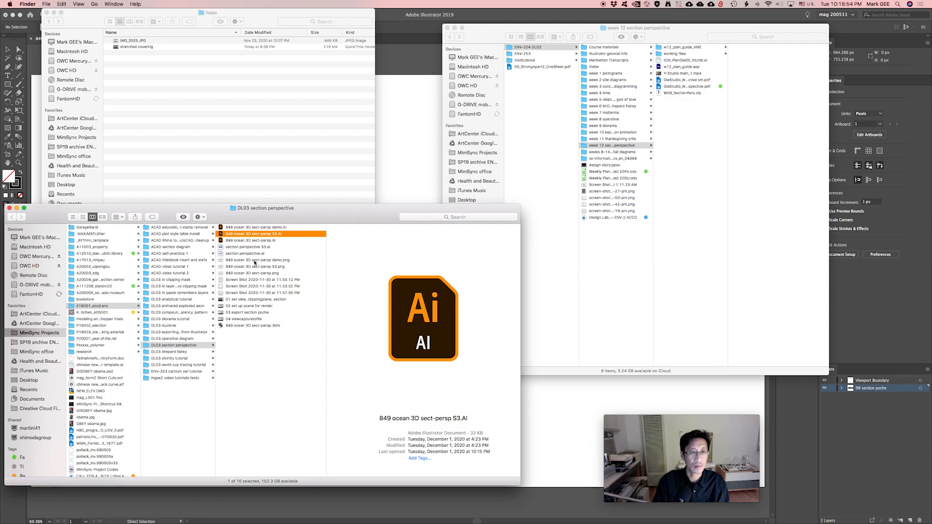
Pick the rendering file in the DL03 section perspective folder.
click(257, 259)
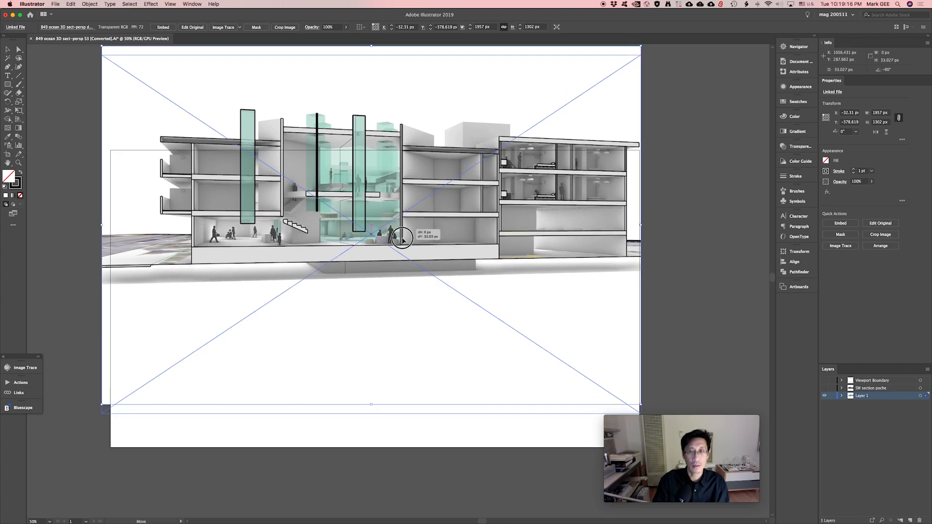
Move the placed rendering so its building section lines up with the linework.
drag(401, 241, 408, 265)
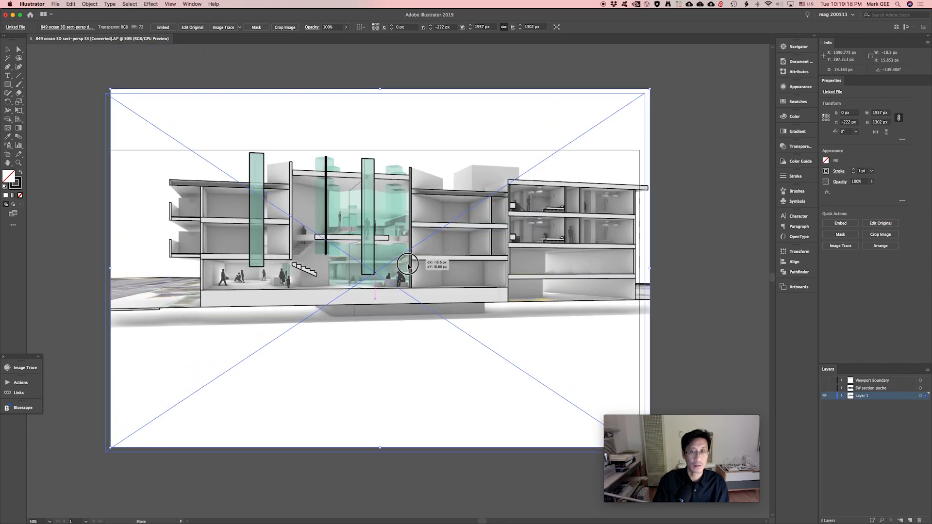
drag(407, 264, 374, 259)
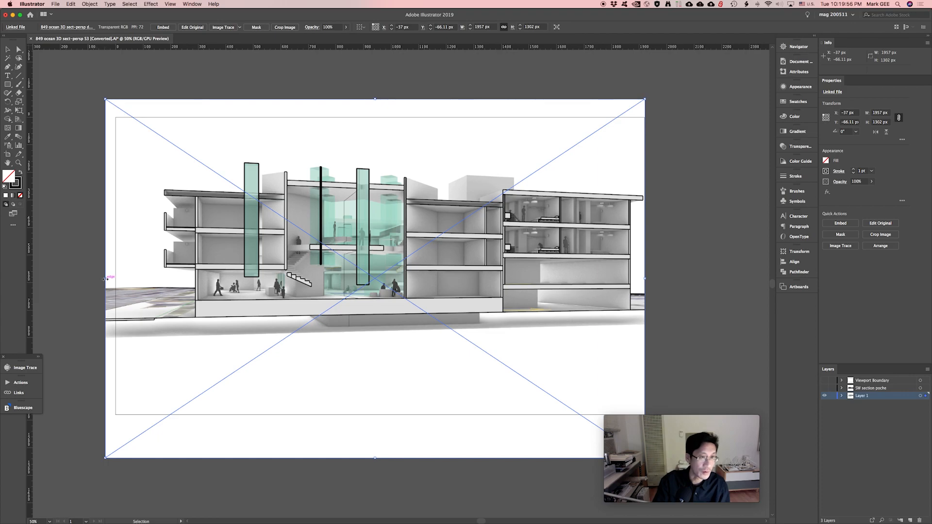
mouse_move(107, 275)
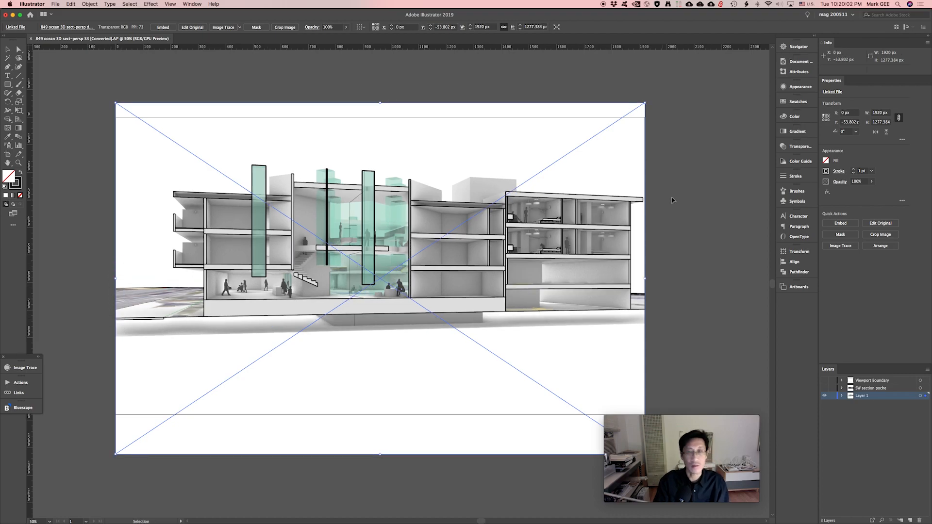
mouse_move(677, 252)
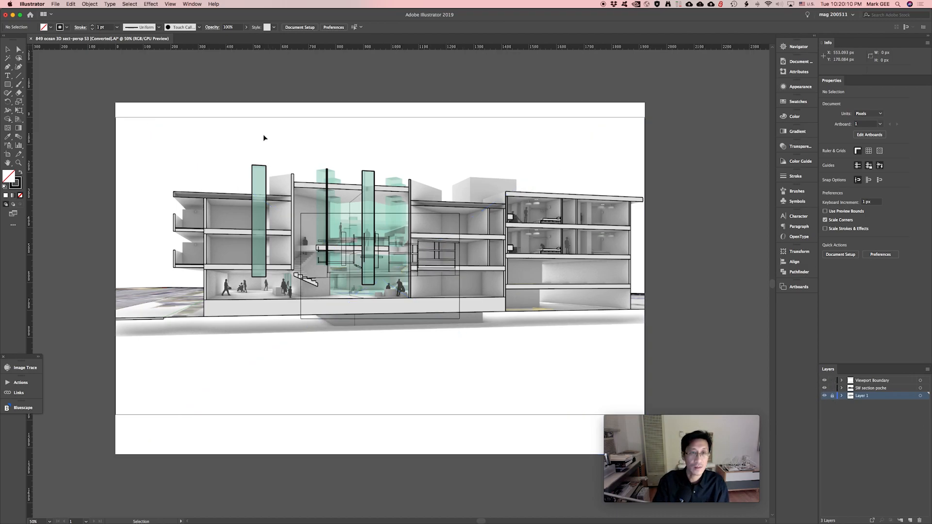
Select the section linework and scale it up to the rendering's bounds.
drag(264, 138, 541, 399)
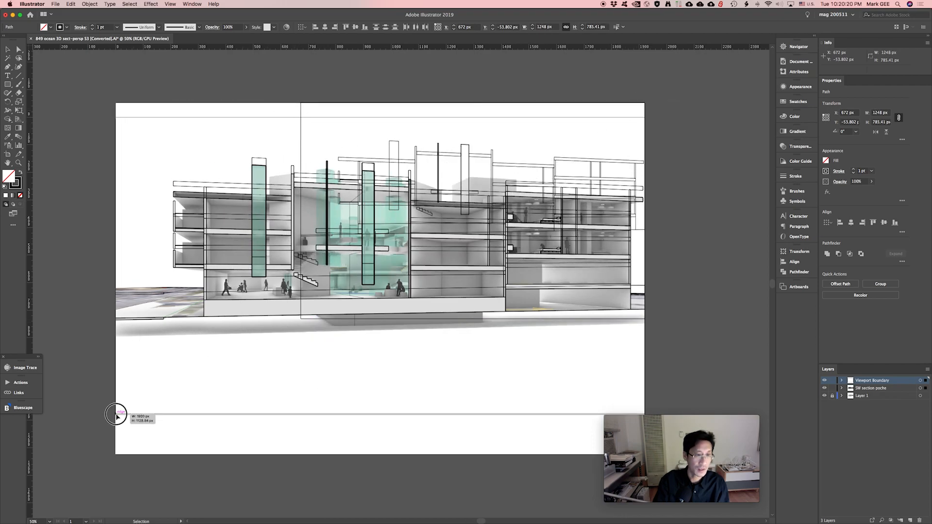
drag(117, 416, 135, 443)
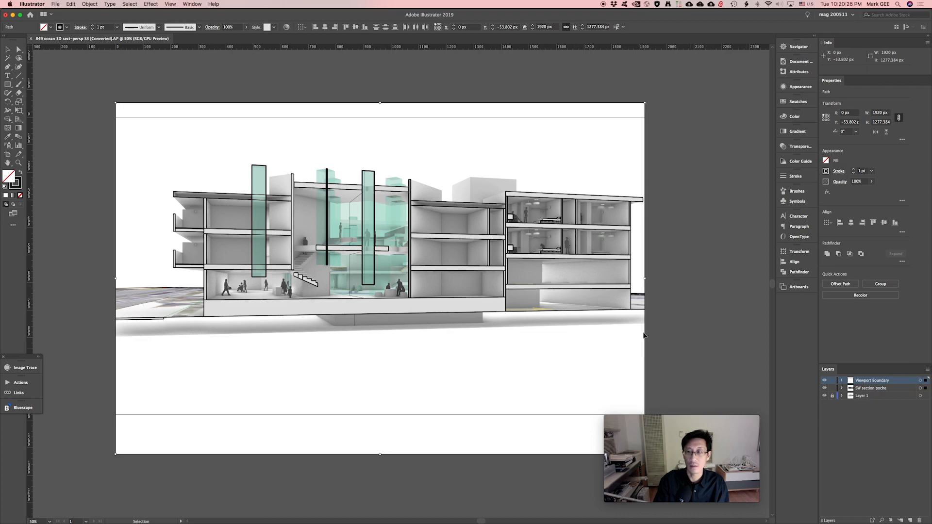
mouse_move(688, 338)
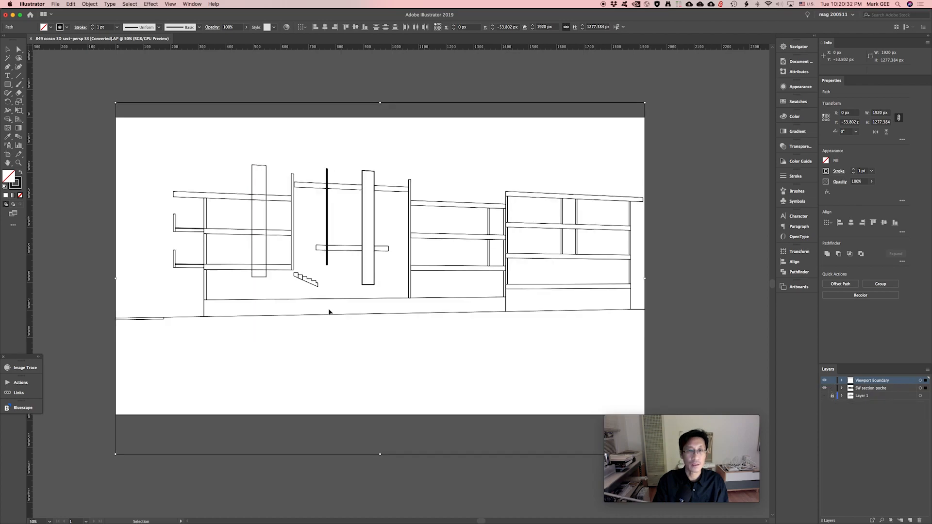
mouse_move(685, 358)
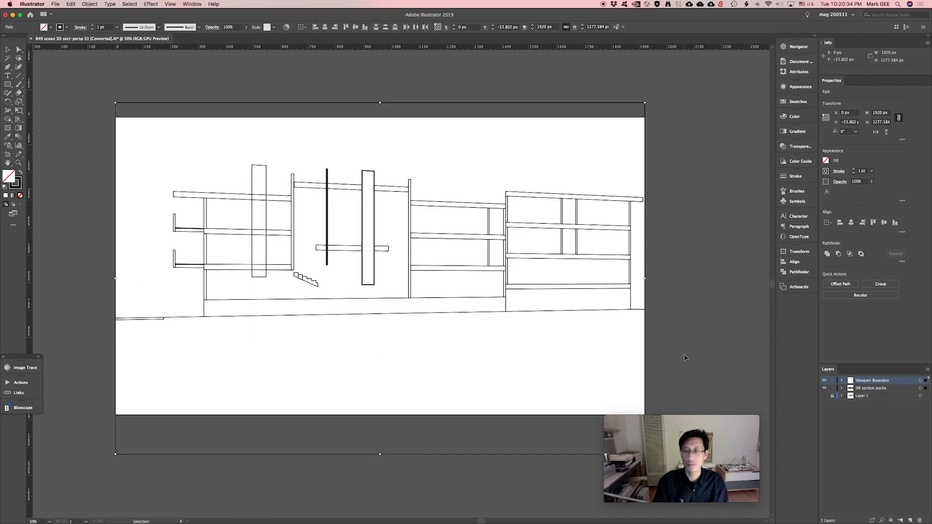
mouse_move(691, 353)
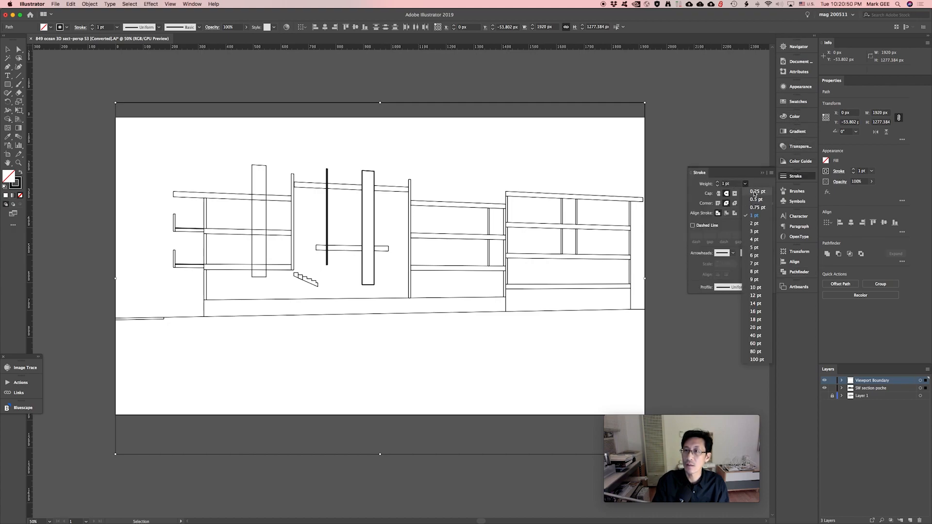
Choose a stroke weight for the section linework.
click(756, 191)
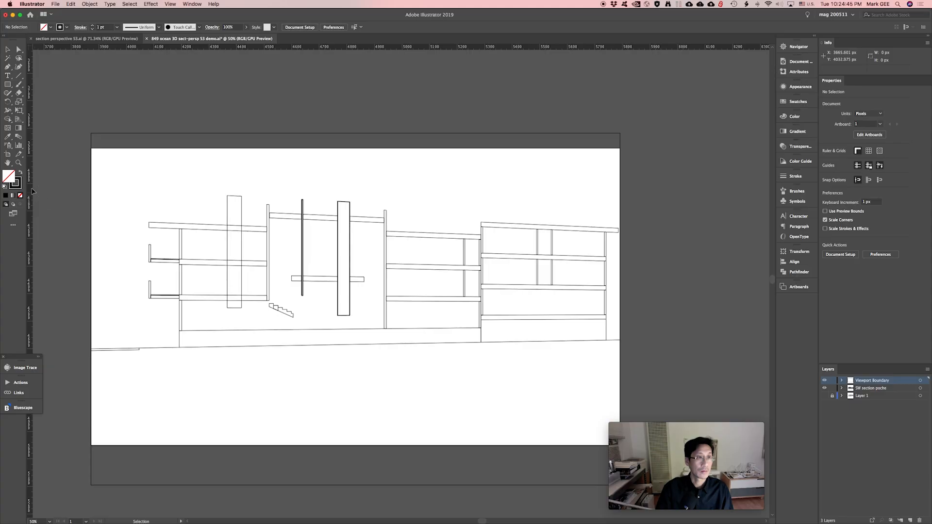
Swap fill and stroke for a black fill with no stroke, and select all linework.
click(8, 176)
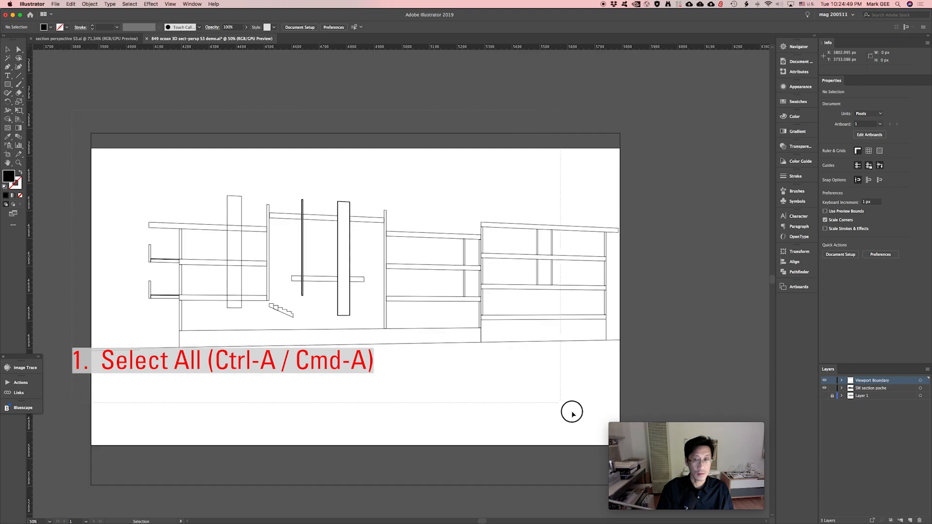
key(cmd+a)
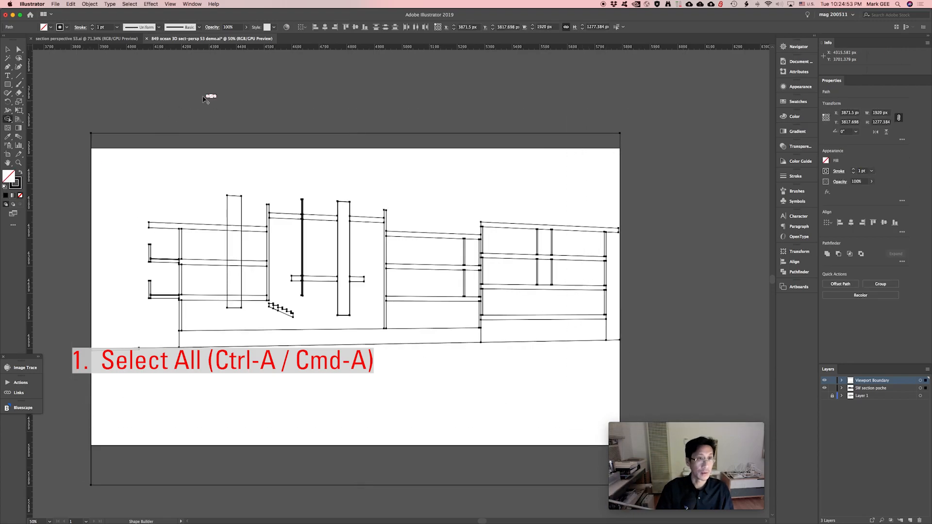
mouse_move(167, 111)
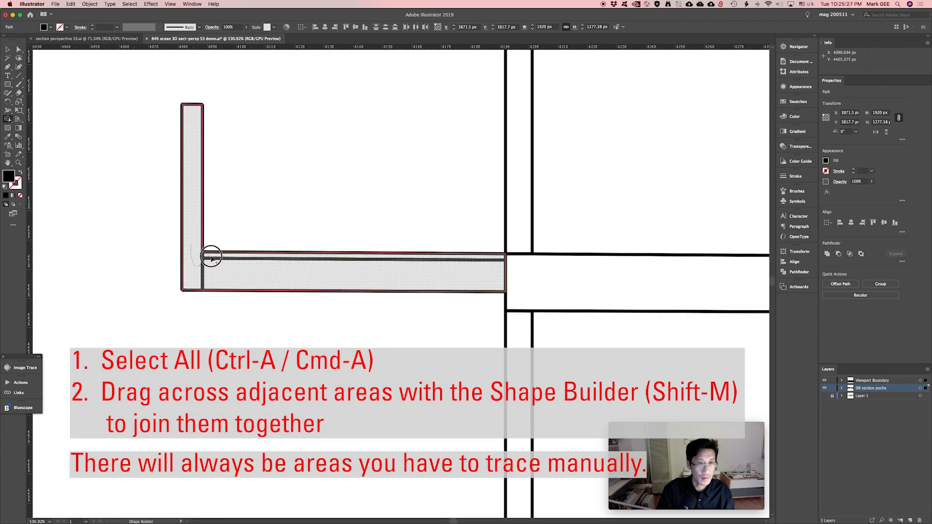
Merge the wall pieces, short wall piece and slab segments into black poché shapes.
drag(211, 255, 519, 242)
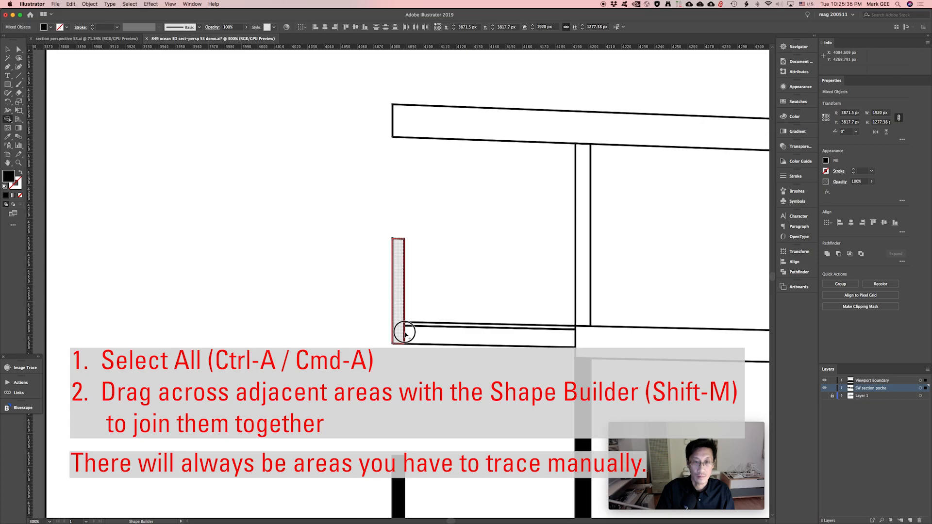
drag(404, 332, 582, 332)
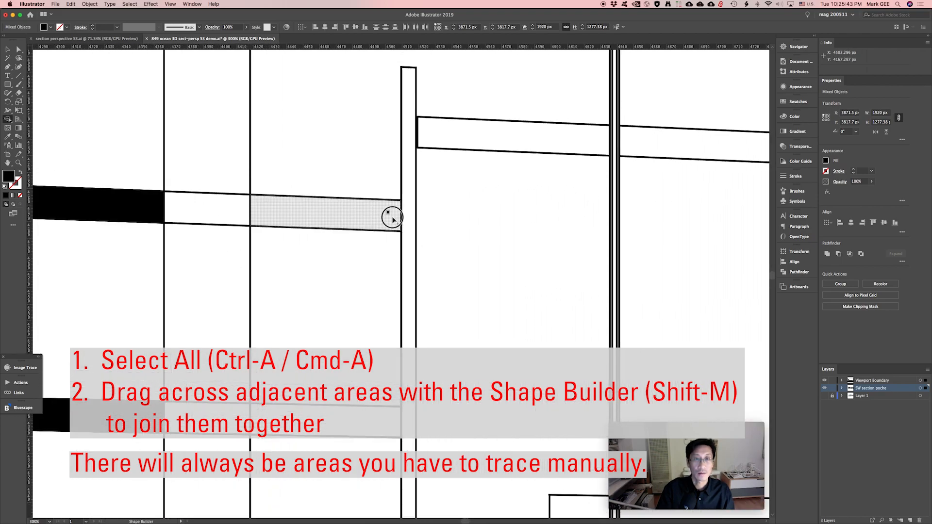
drag(392, 217, 313, 284)
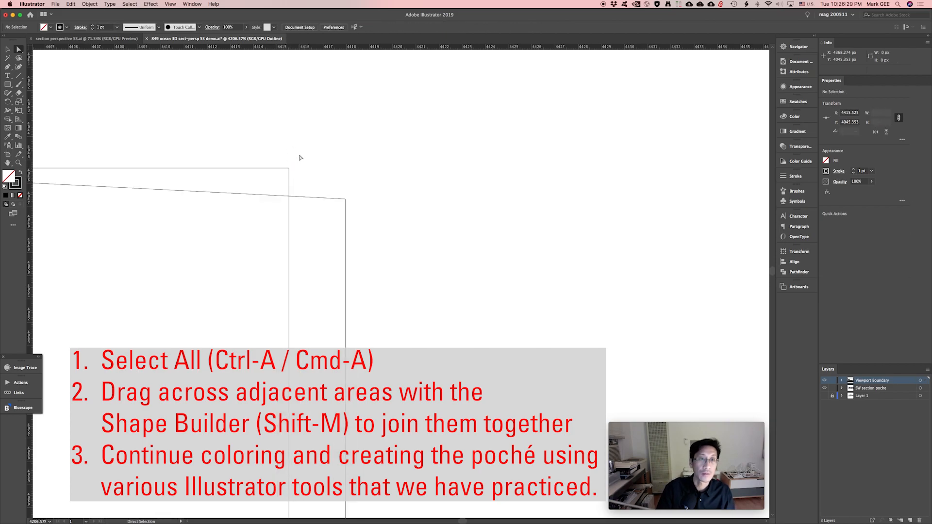
Merge a remaining wall region into the poché and select all section shapes.
drag(288, 190, 288, 235)
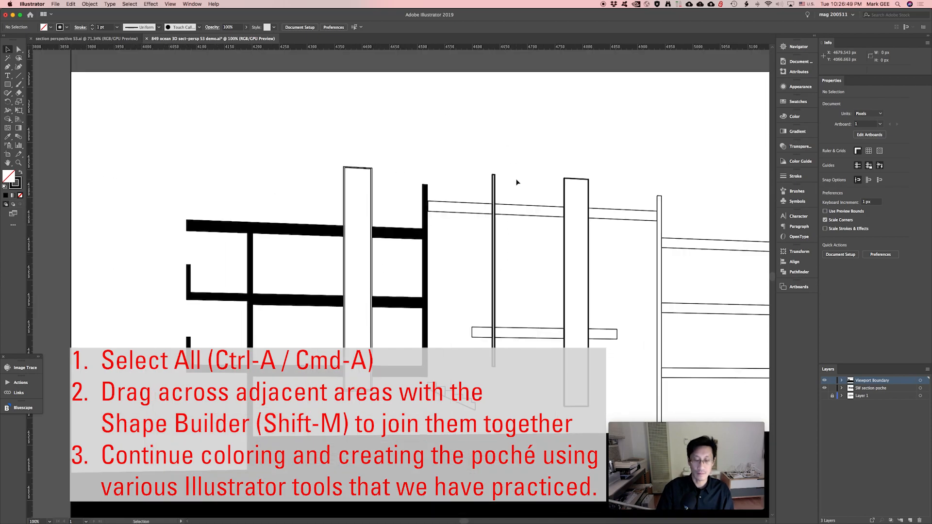
key(cmd+a)
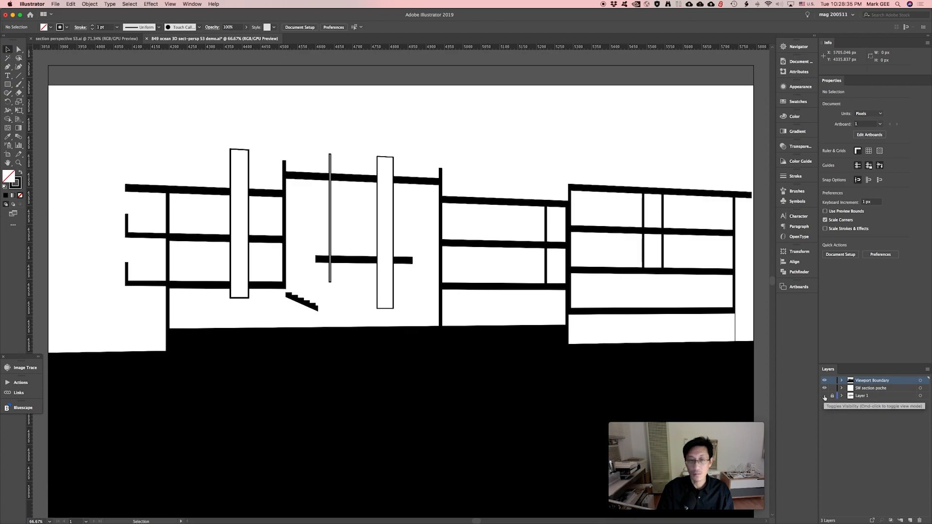
Unhide Layer 1 so the rendering shows beneath the poché.
click(824, 396)
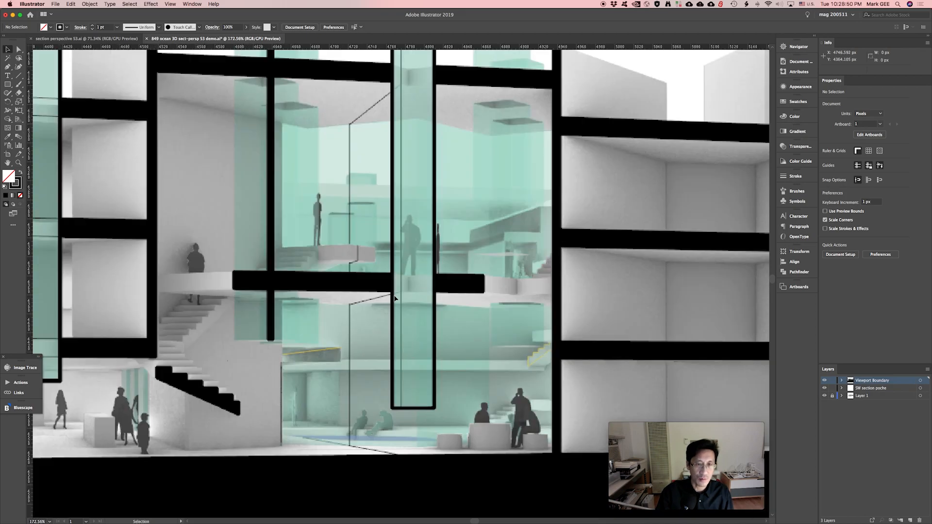
mouse_move(358, 260)
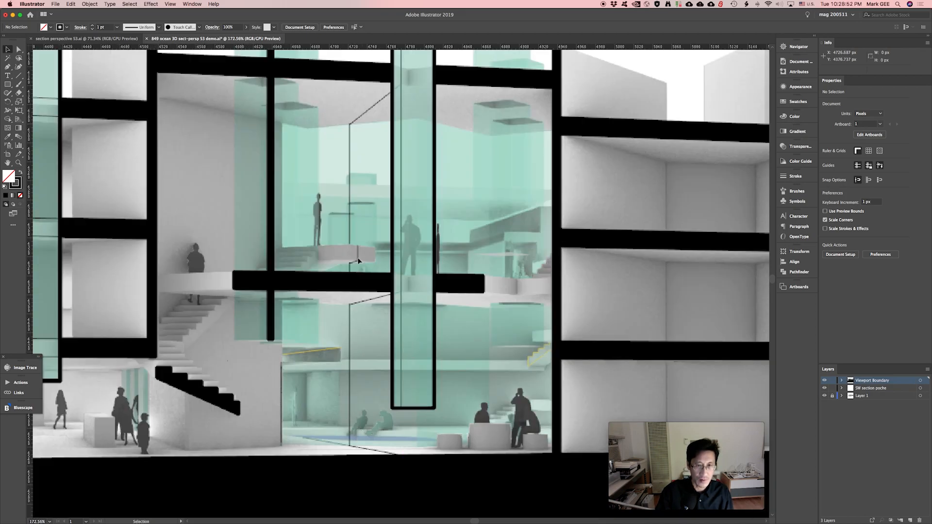